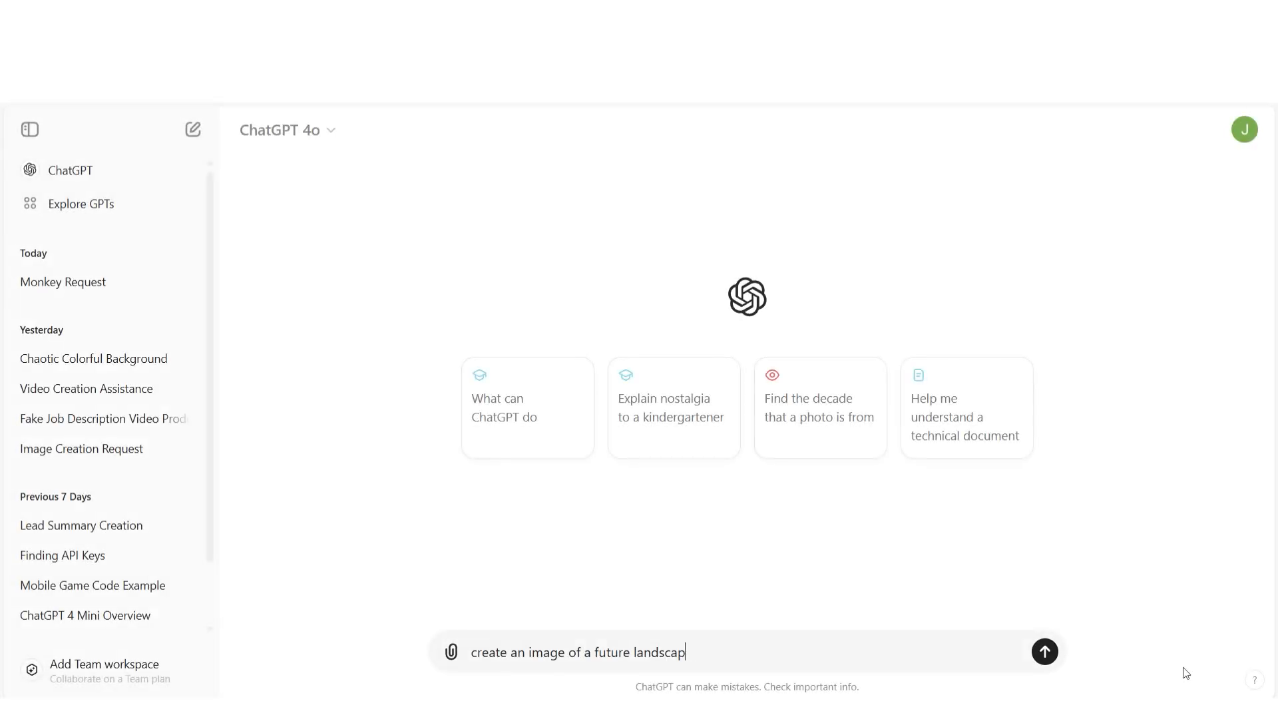
Send the futuristic city landscape request, then draft 'an image of a boy holding a fishing rod'
left_click(1044, 651)
type("create a")
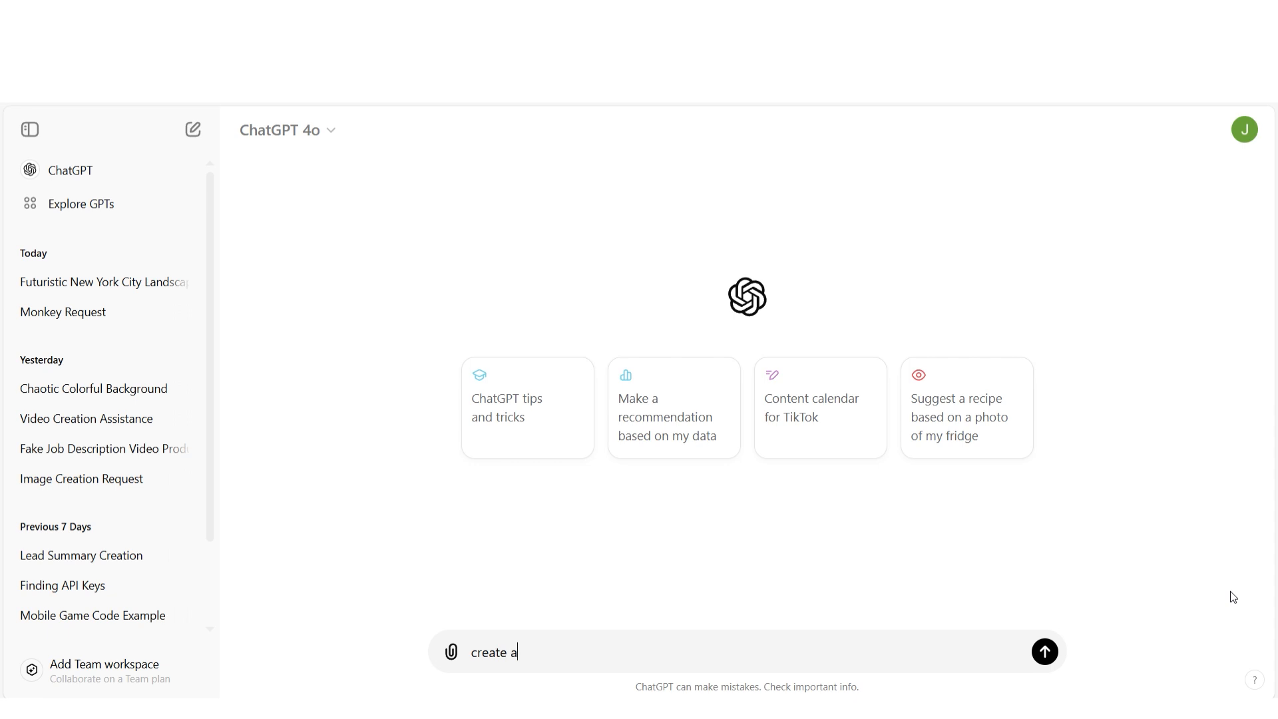
type("n image of a boy holding a fishing rod")
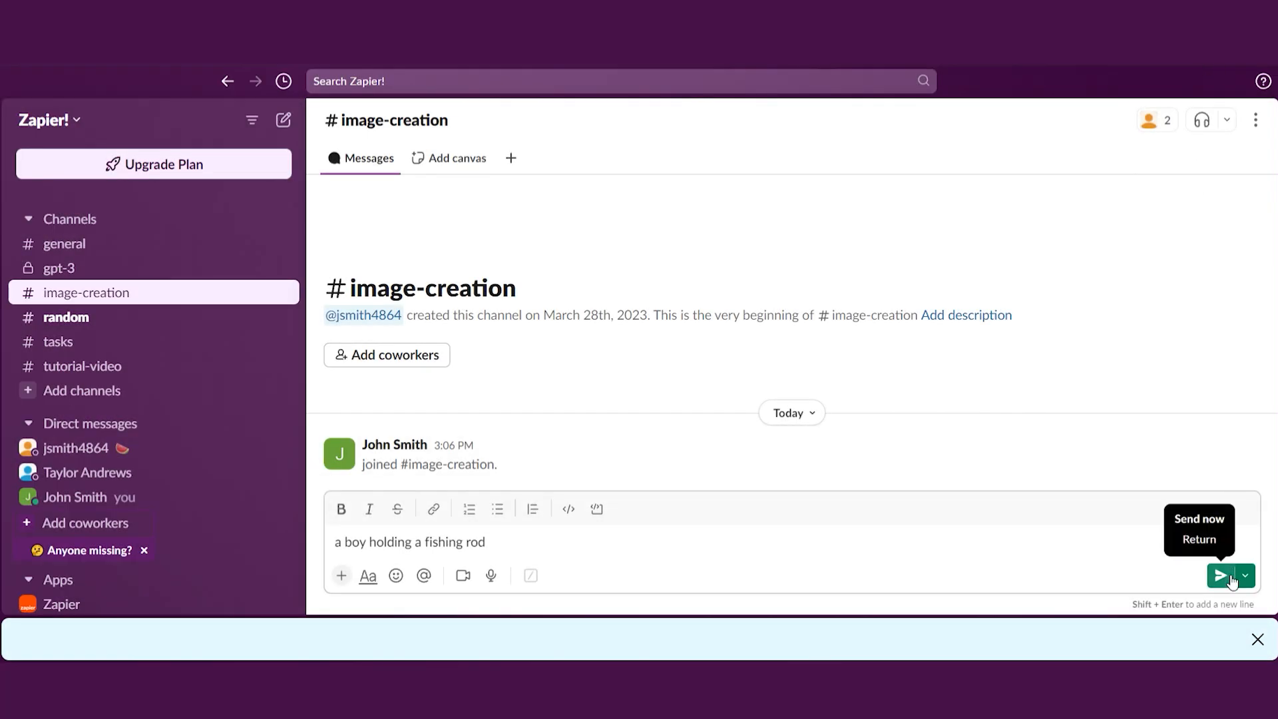
Post the fishing rod image request to the #image-creation channel
left_click(1221, 577)
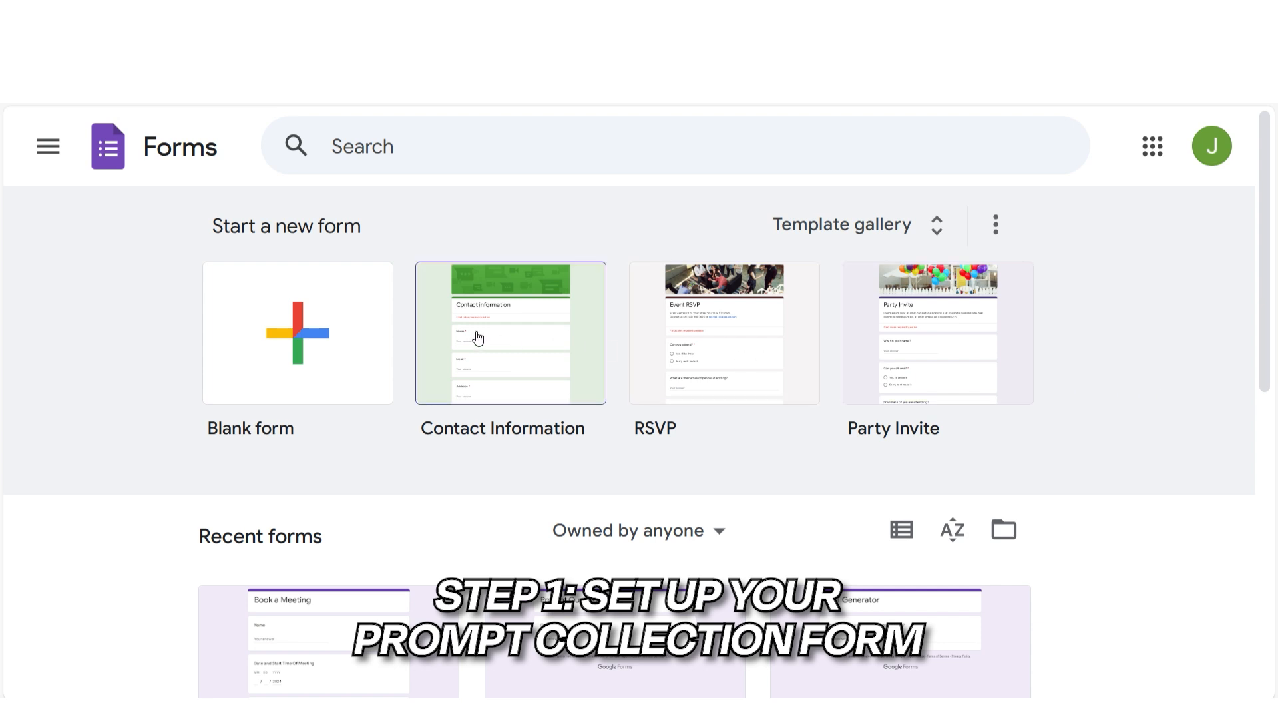
Create a blank form titled 'AI Image Request' and add an Email question
left_click(297, 333)
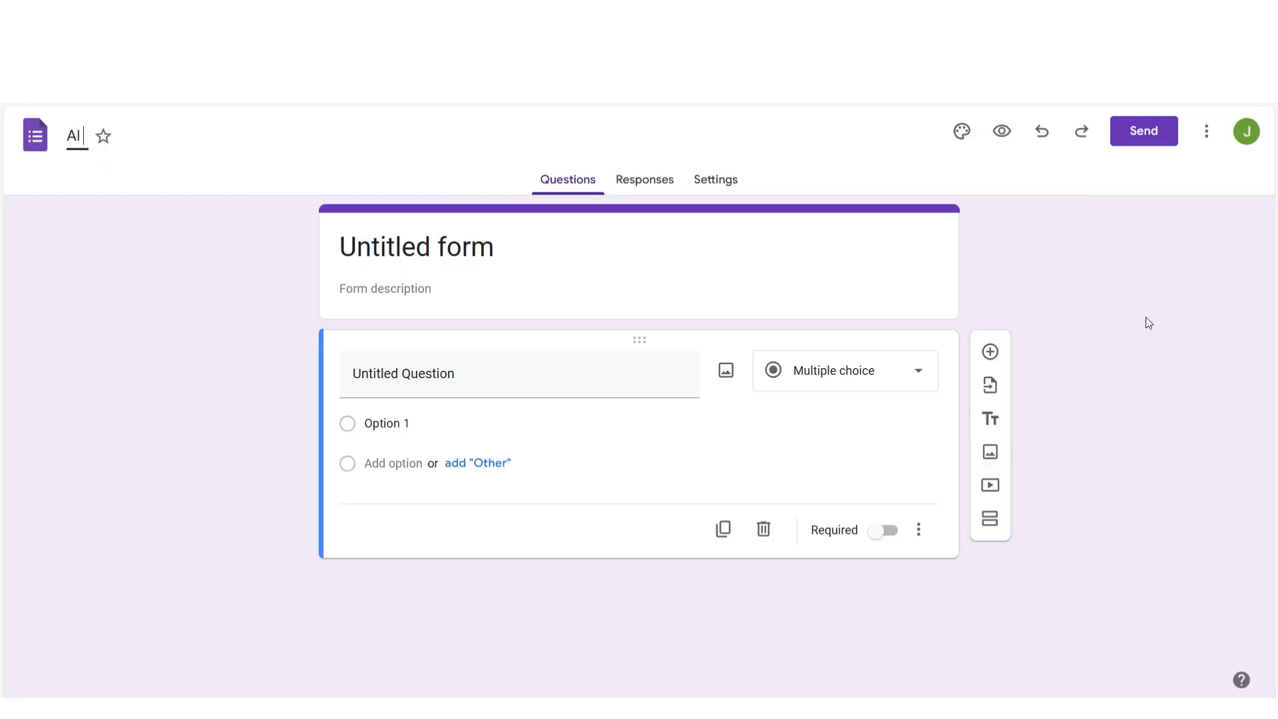
type("AI Image Request")
left_click(519, 373)
type("Email")
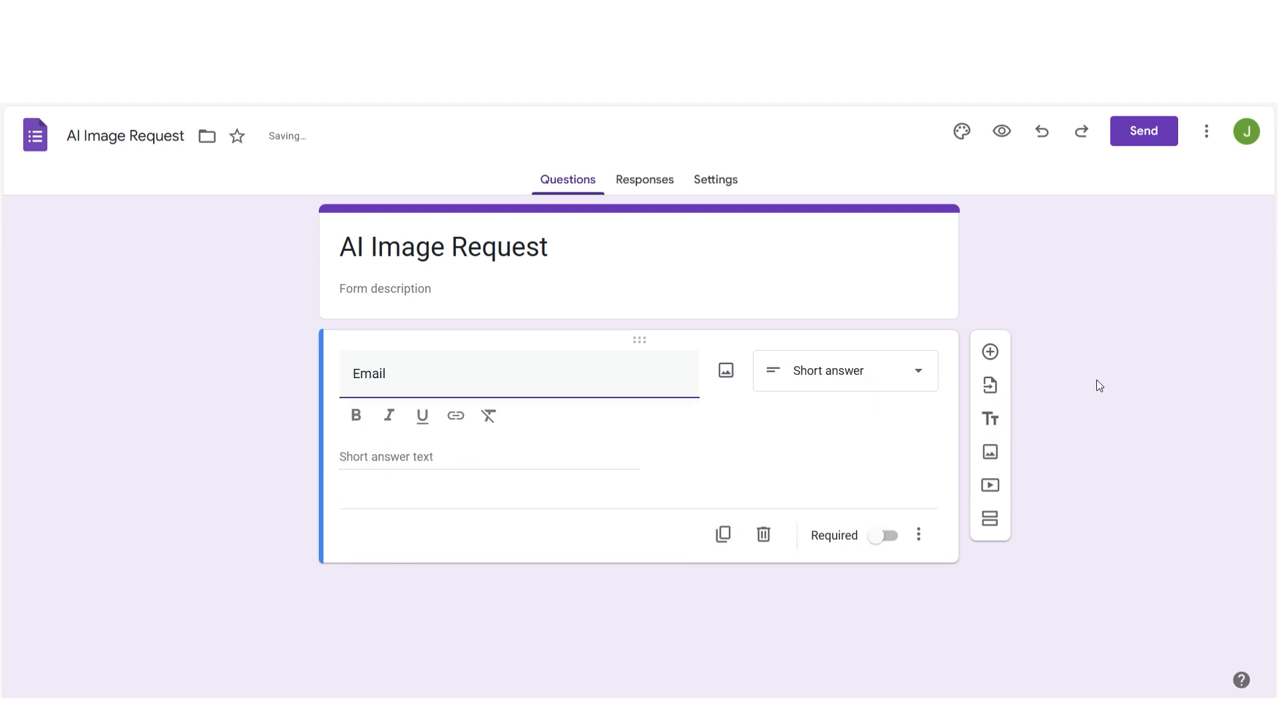
left_click(846, 370)
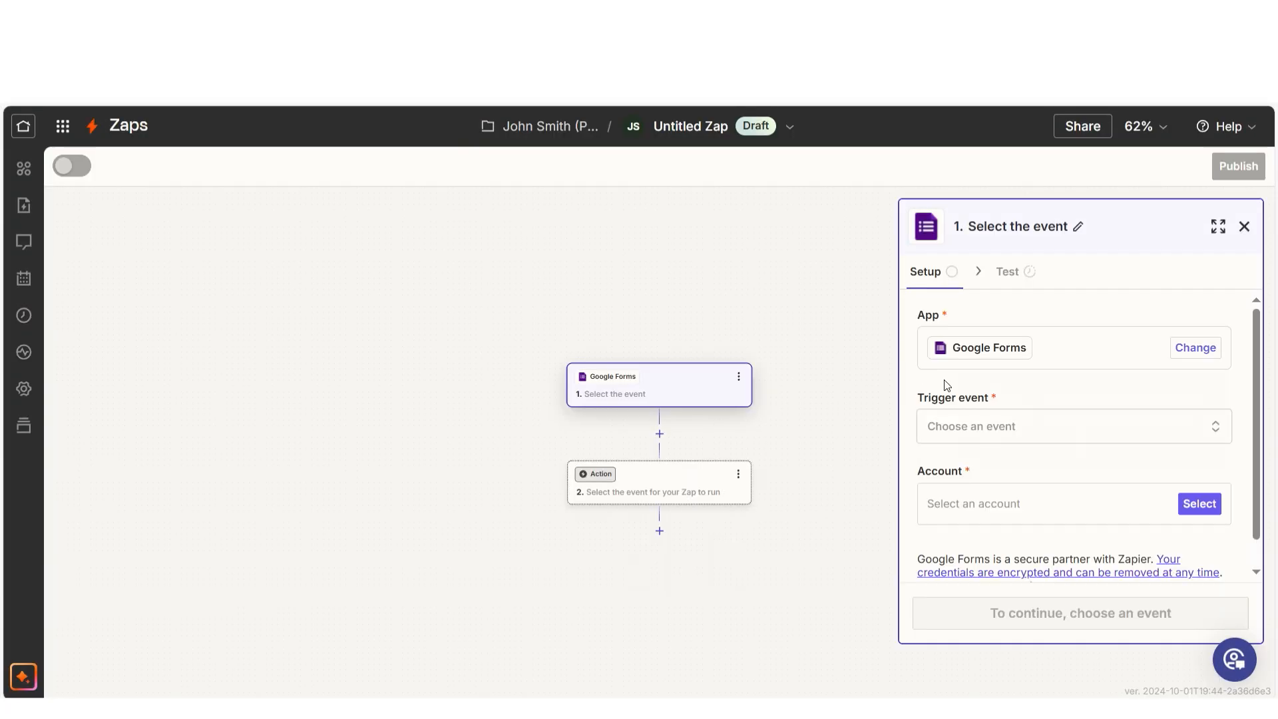
Set the Google Forms trigger to New Form Response and start selecting a Google account
left_click(1071, 426)
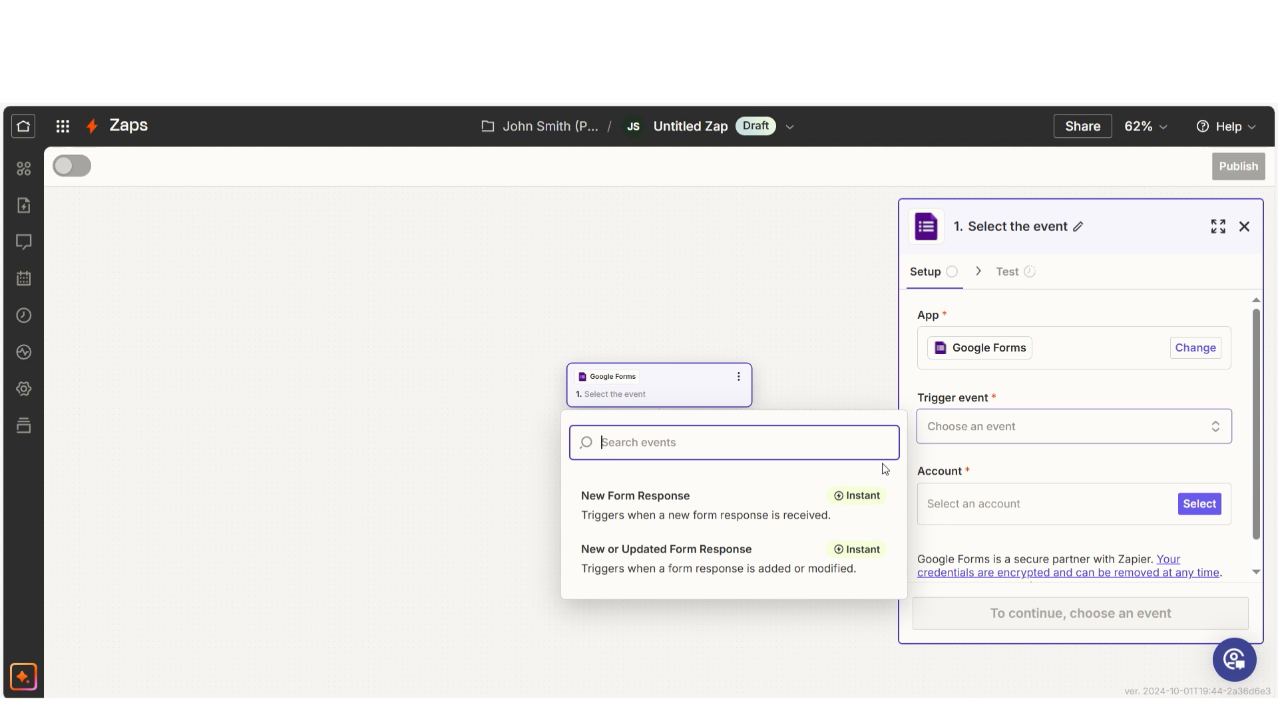
left_click(635, 496)
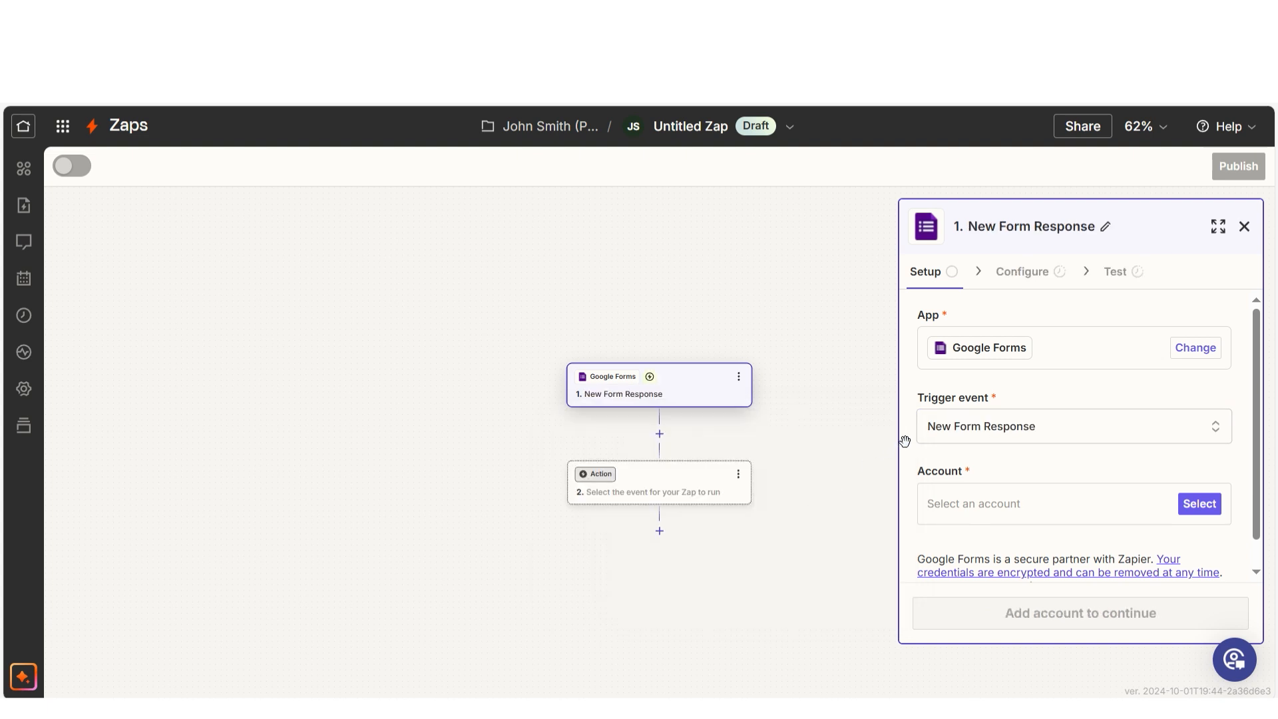
mouse_move(921, 441)
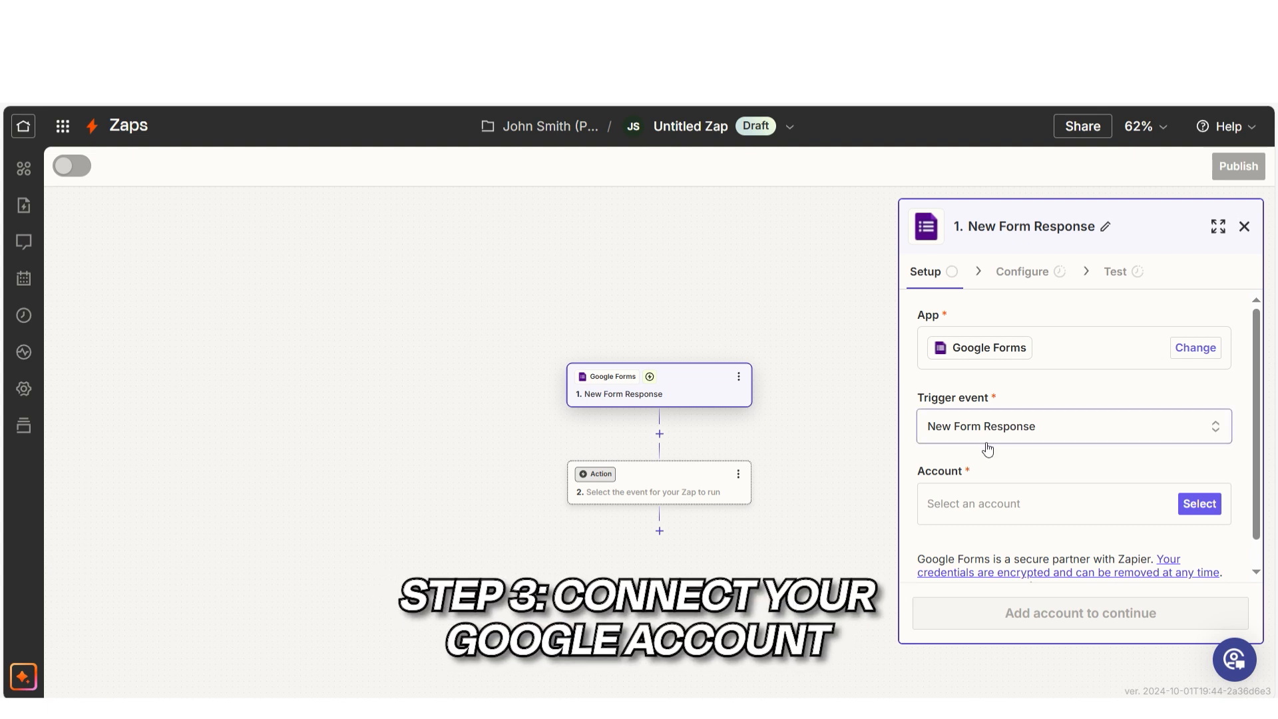
left_click(1199, 504)
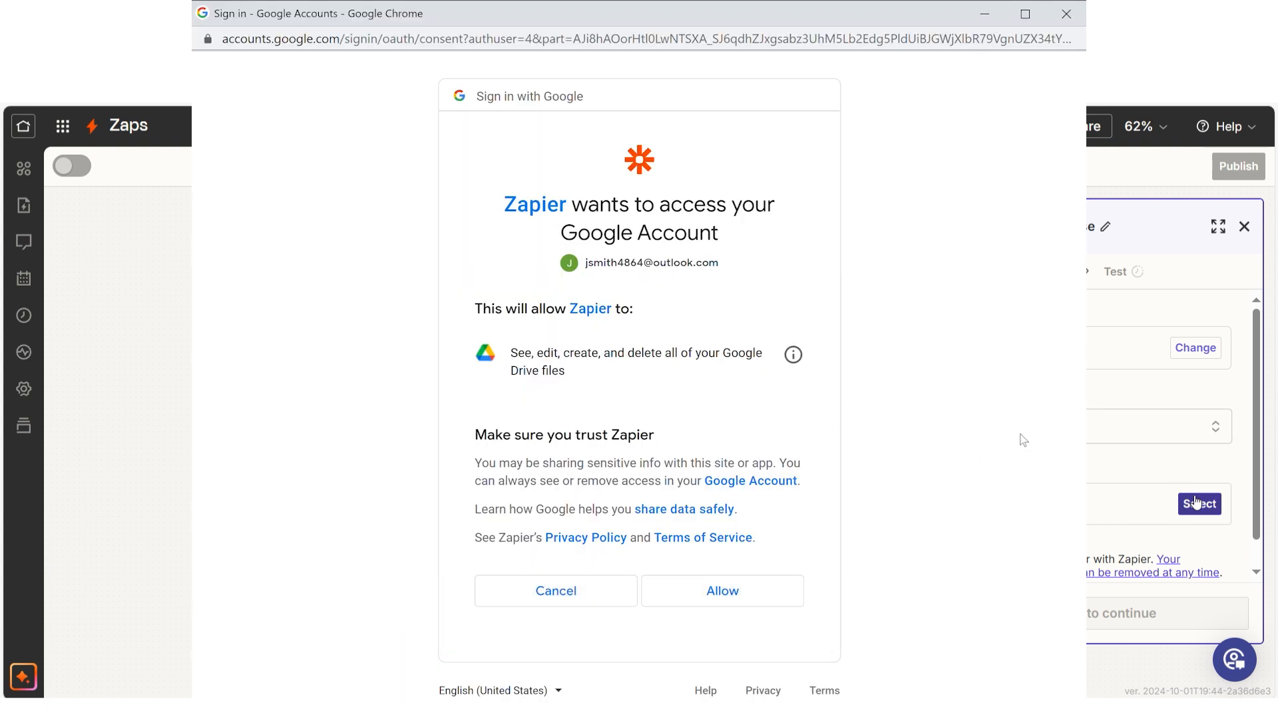
Allow Zapier access to the Google account and move to the Zap's action step
left_click(720, 590)
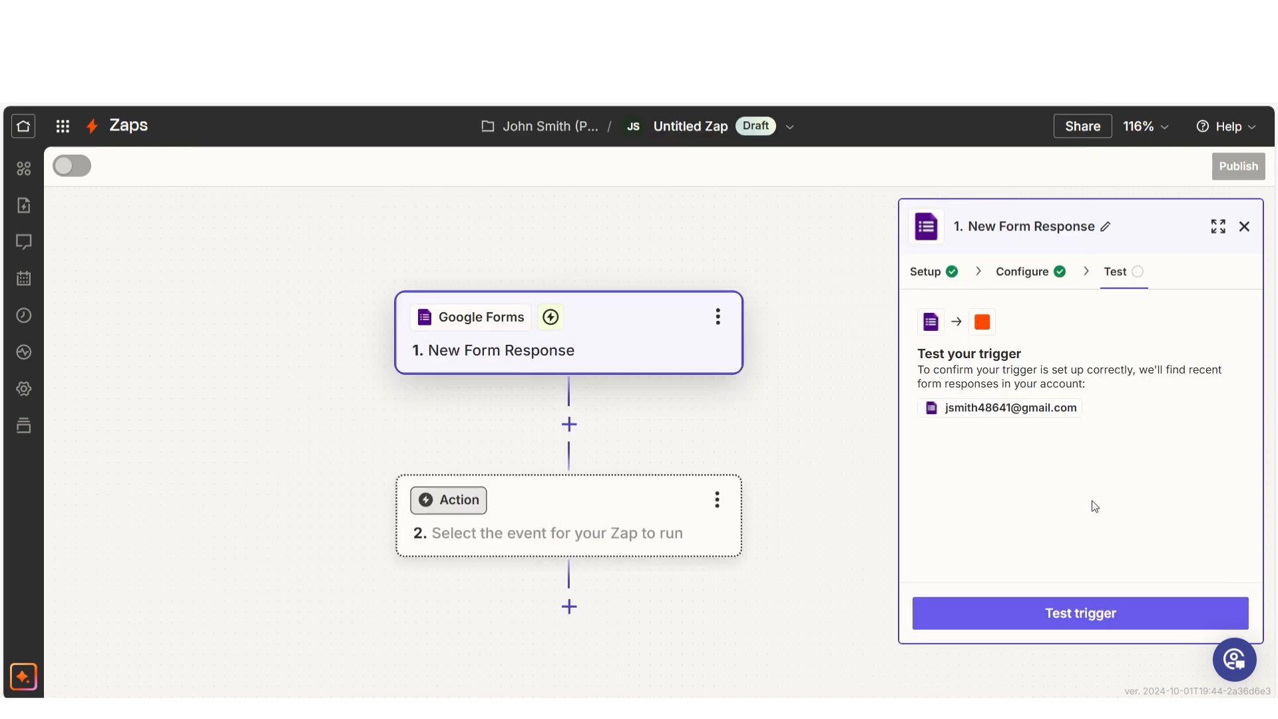
left_click(458, 500)
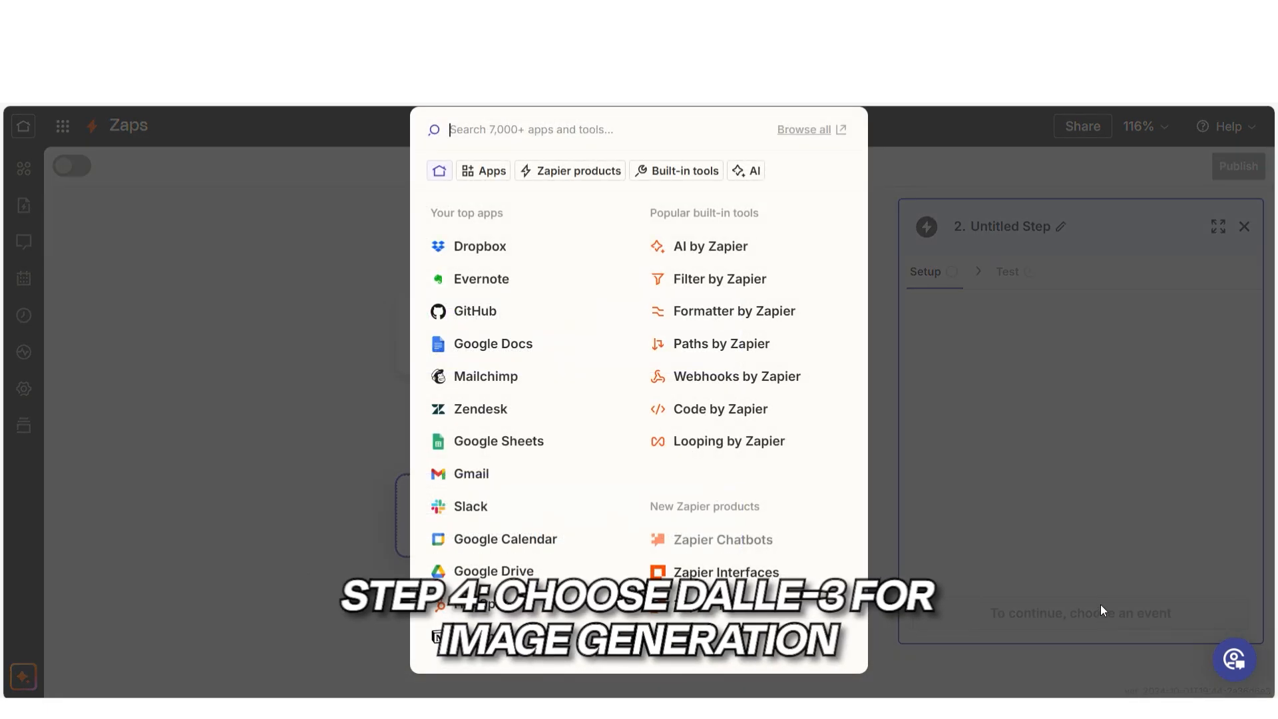
Make the action OpenAI's Generate Image With DALL·E 3 and continue to its configuration
type("OpenAI")
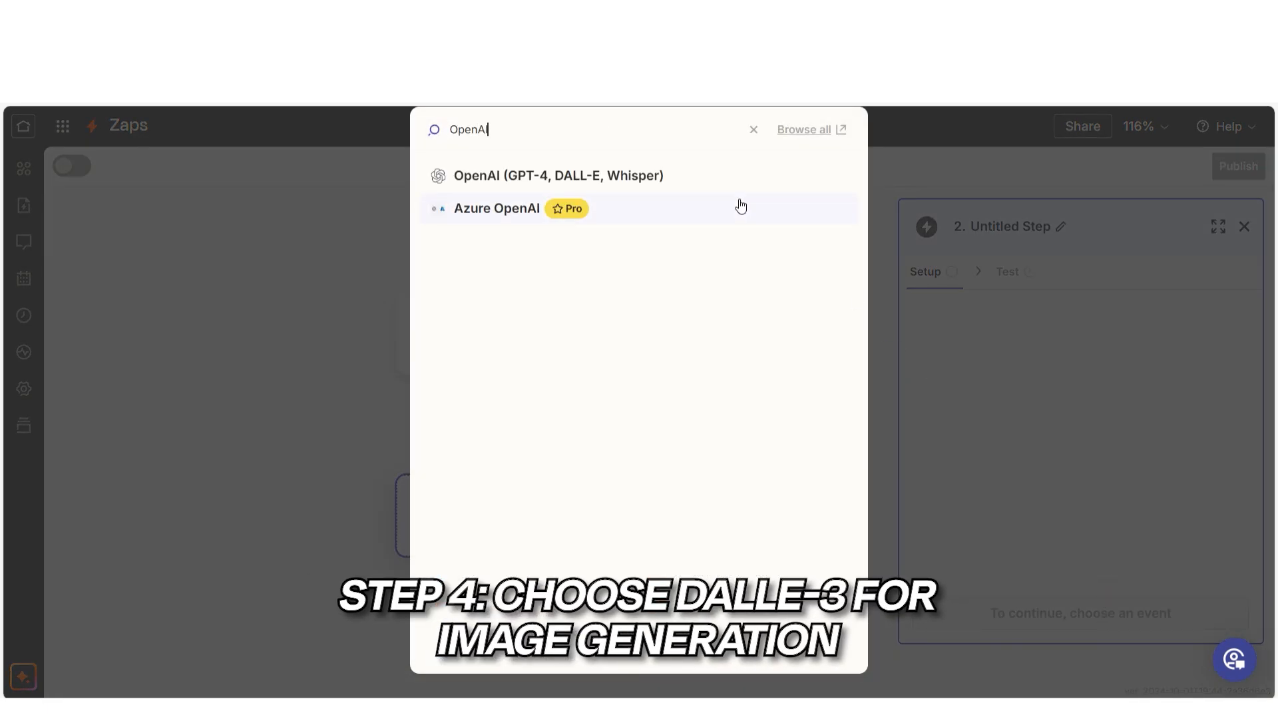
left_click(558, 176)
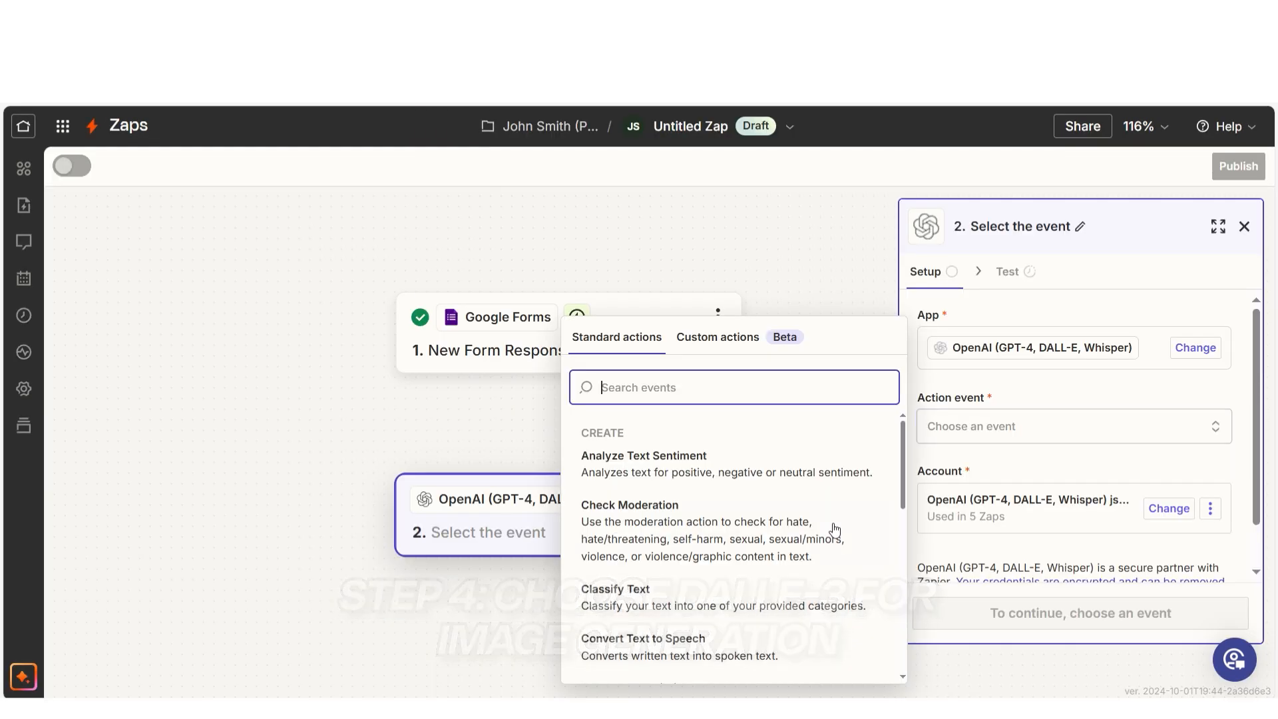
left_click(644, 522)
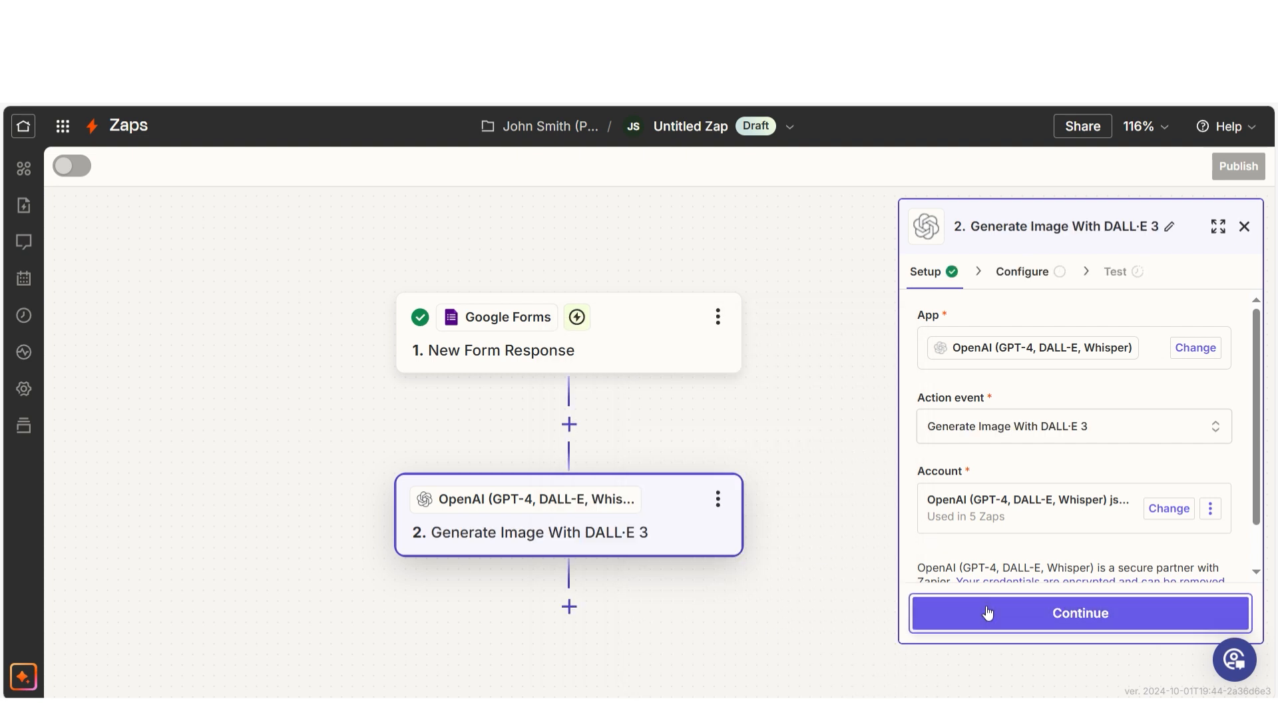
left_click(1078, 613)
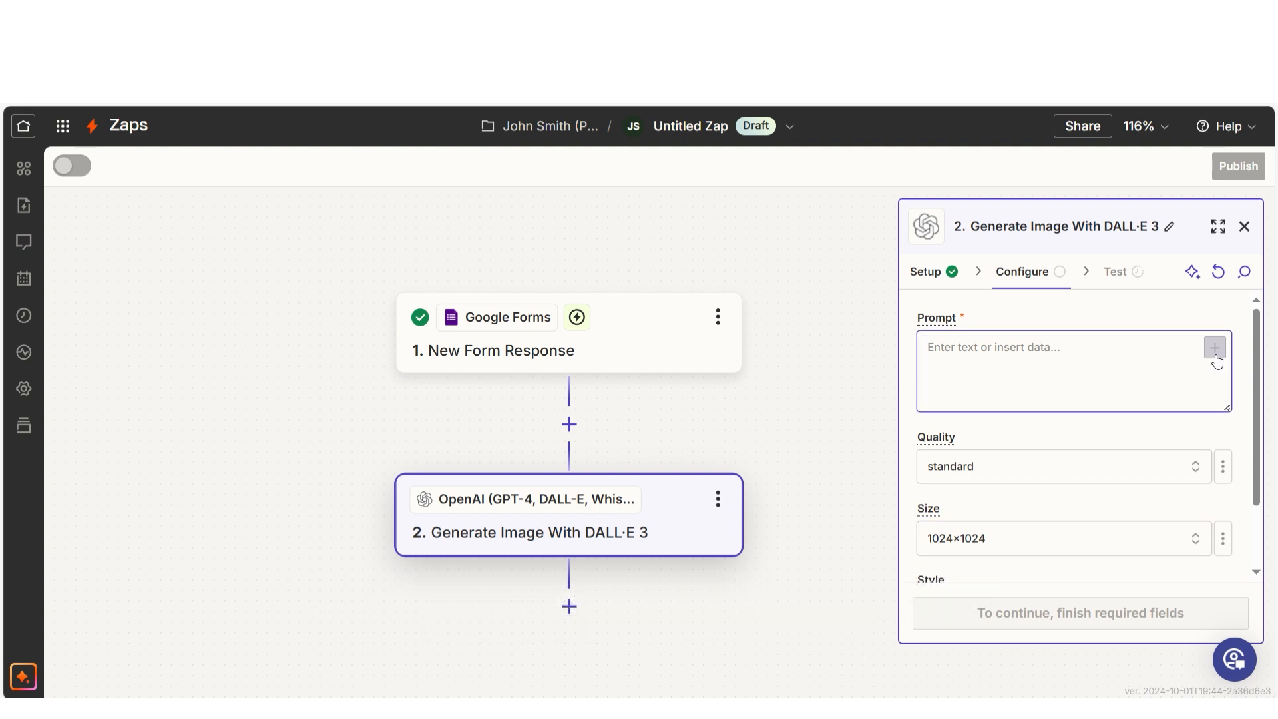
Map the form's Prompt answer into the DALL·E 3 prompt and continue past the test
left_click(1215, 348)
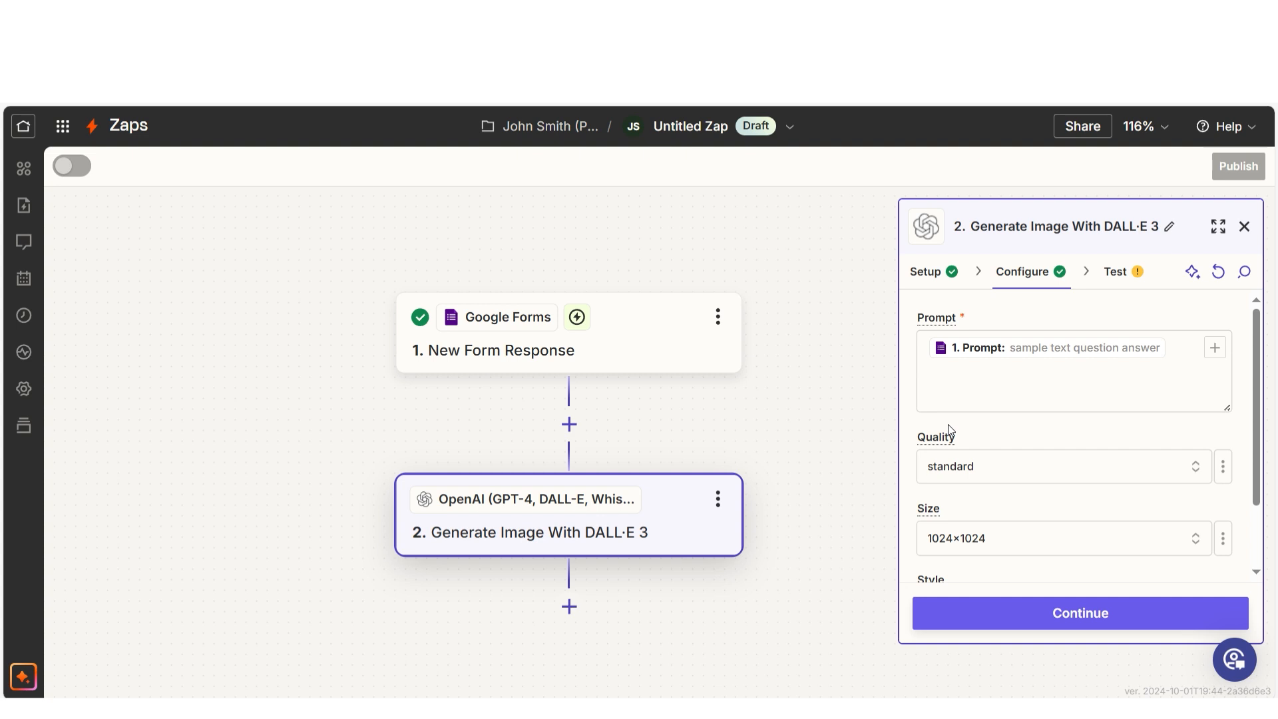
mouse_move(1013, 427)
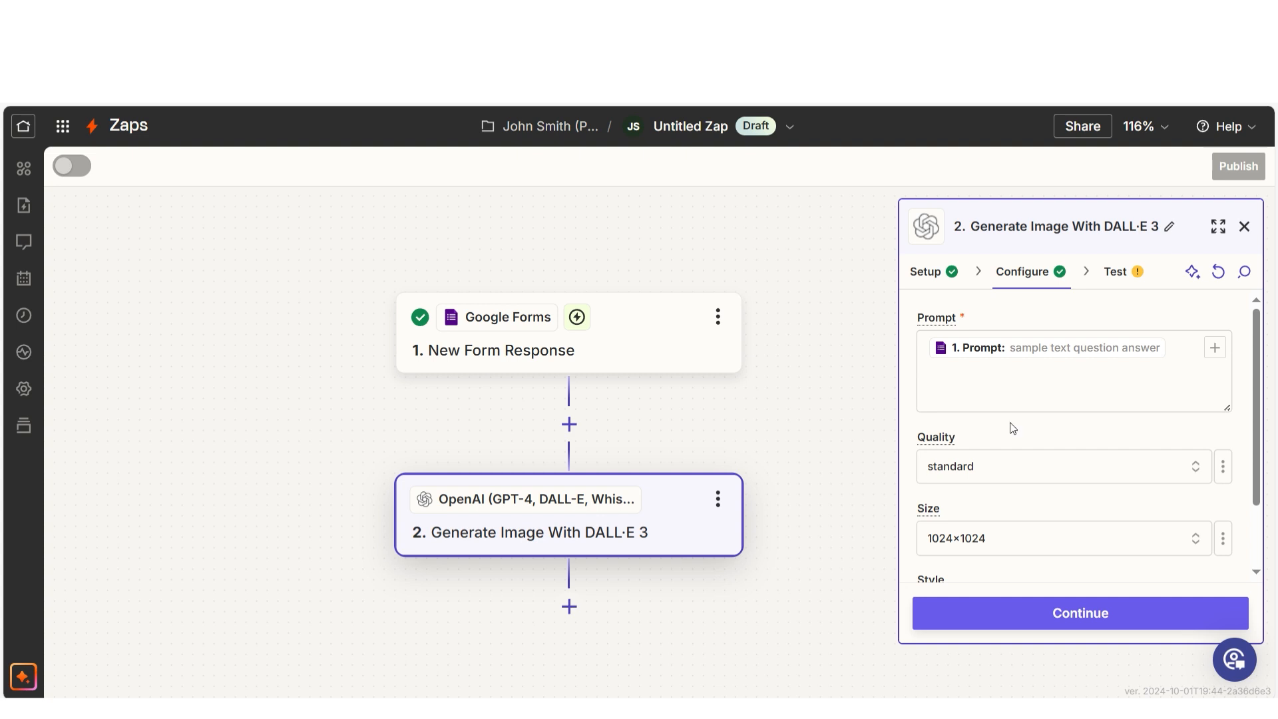
mouse_move(1024, 573)
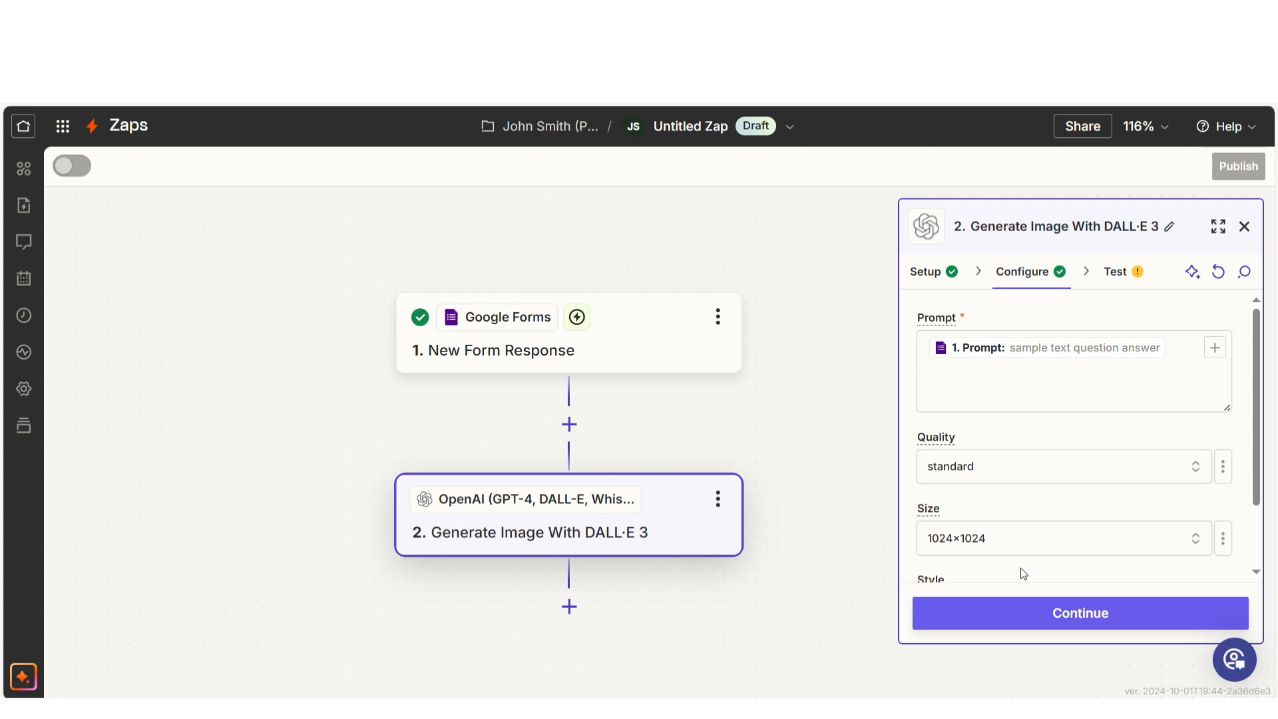
left_click(1077, 612)
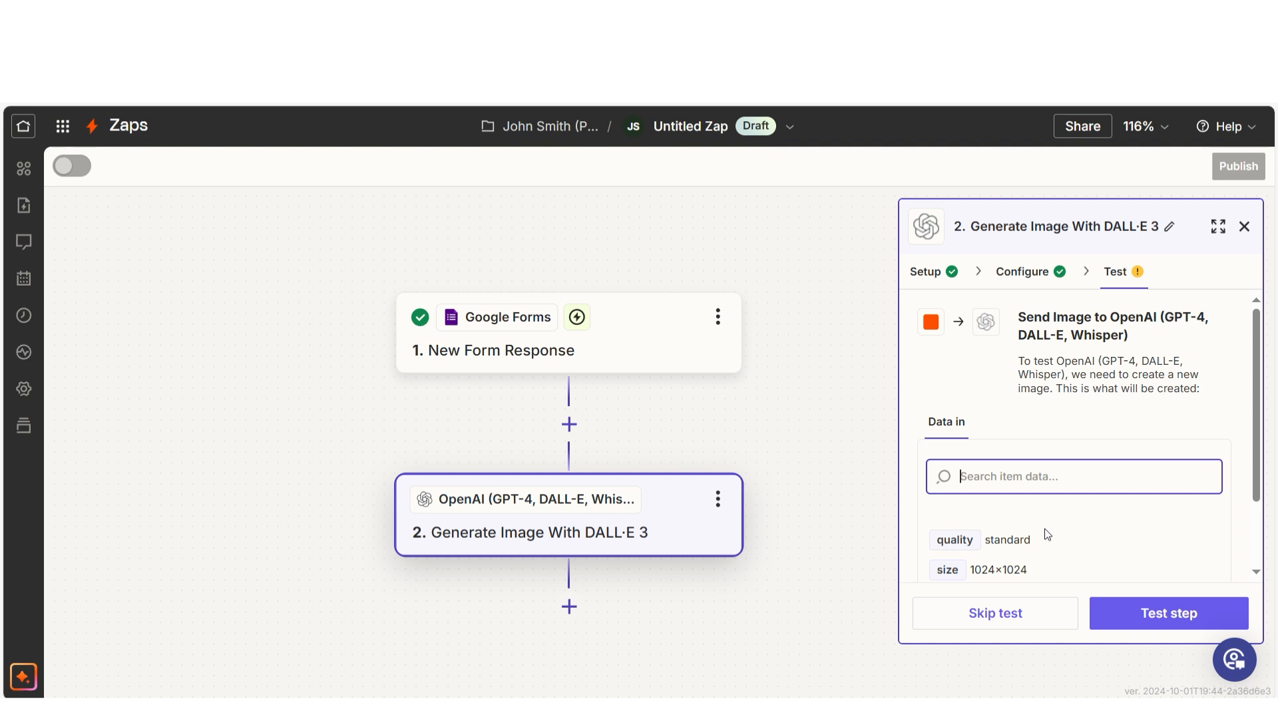
left_click(1168, 612)
type("gmail")
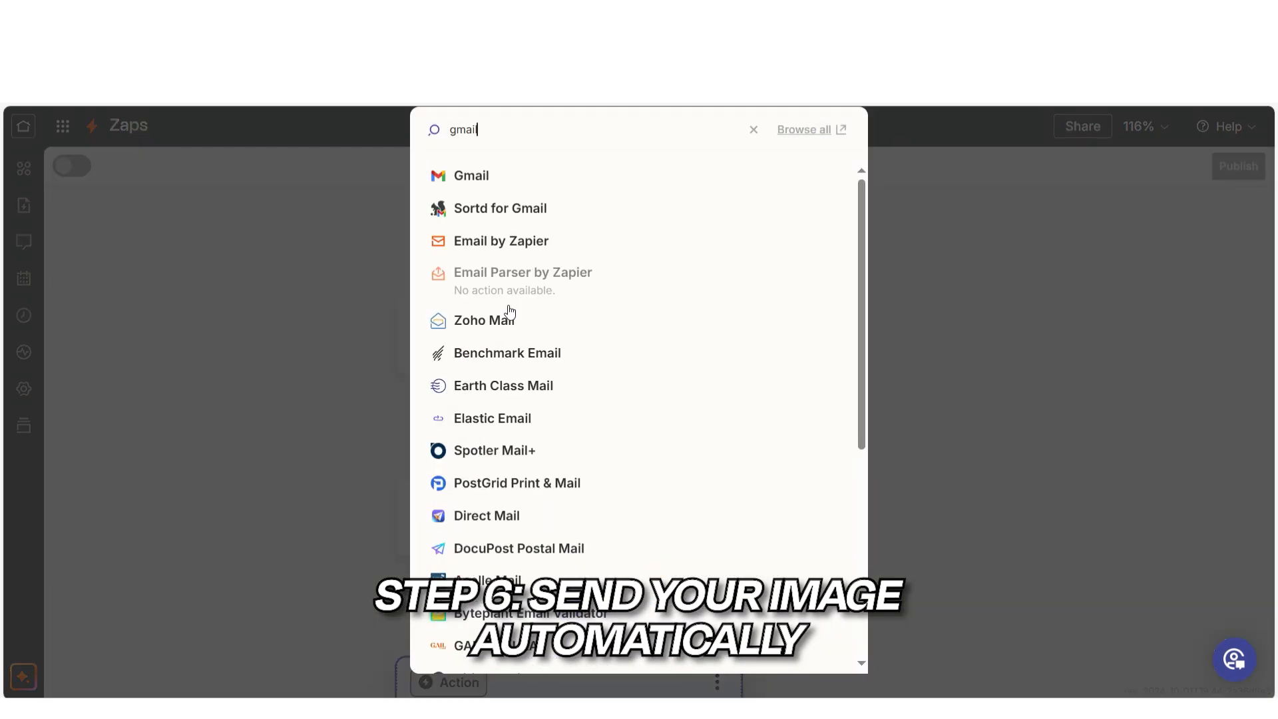
Configure Gmail Send Email to the respondent, subject 'Your AI Image is Ready!', Image URL as body
left_click(472, 176)
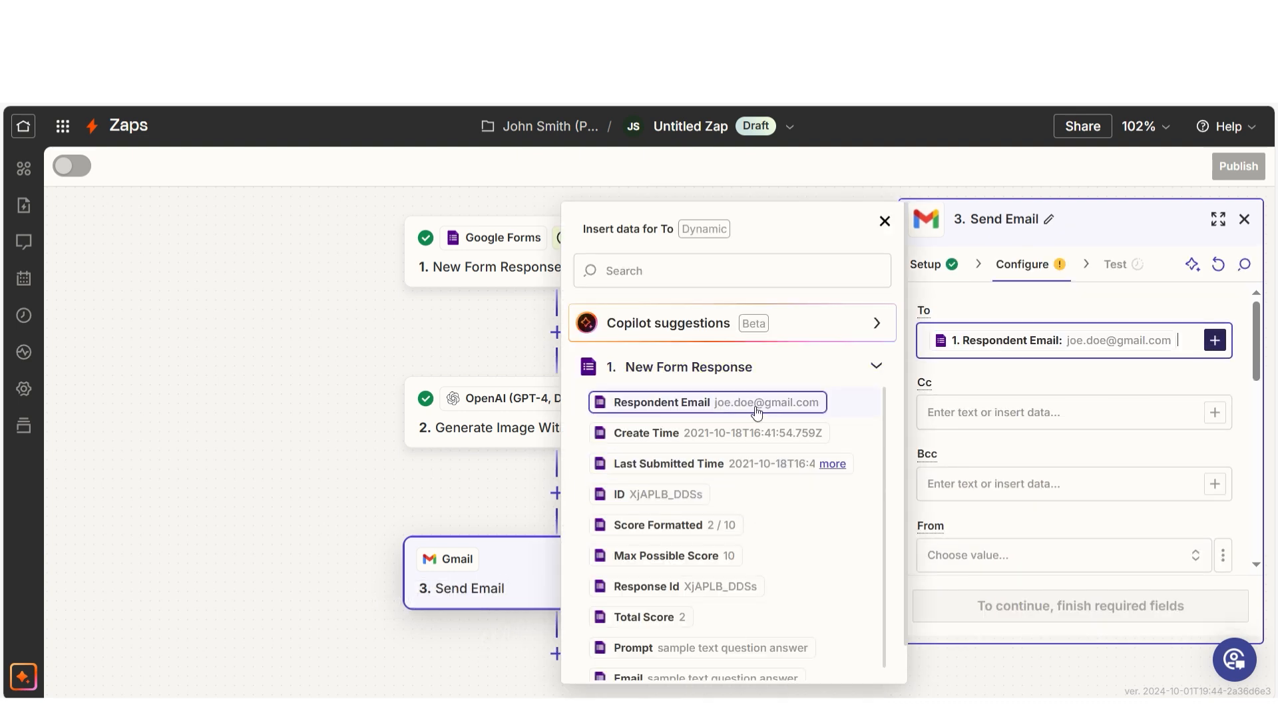
type("Your AI Image is Ready!")
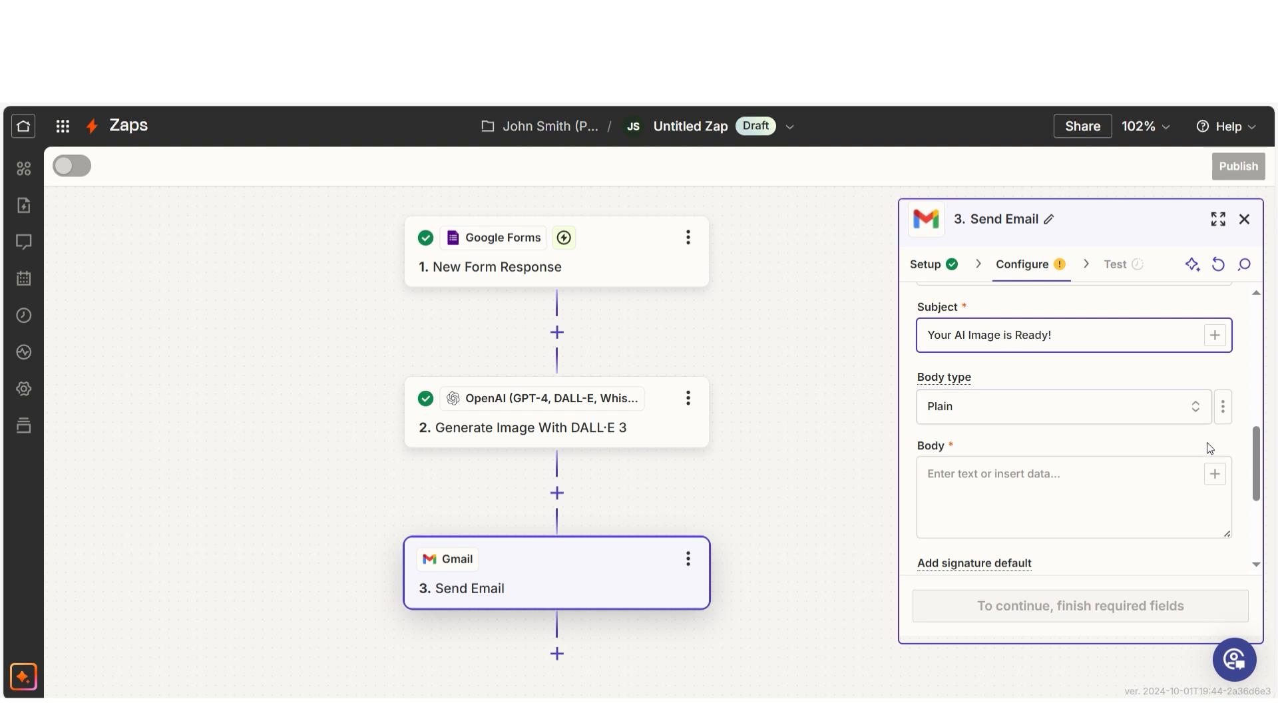
left_click(1214, 474)
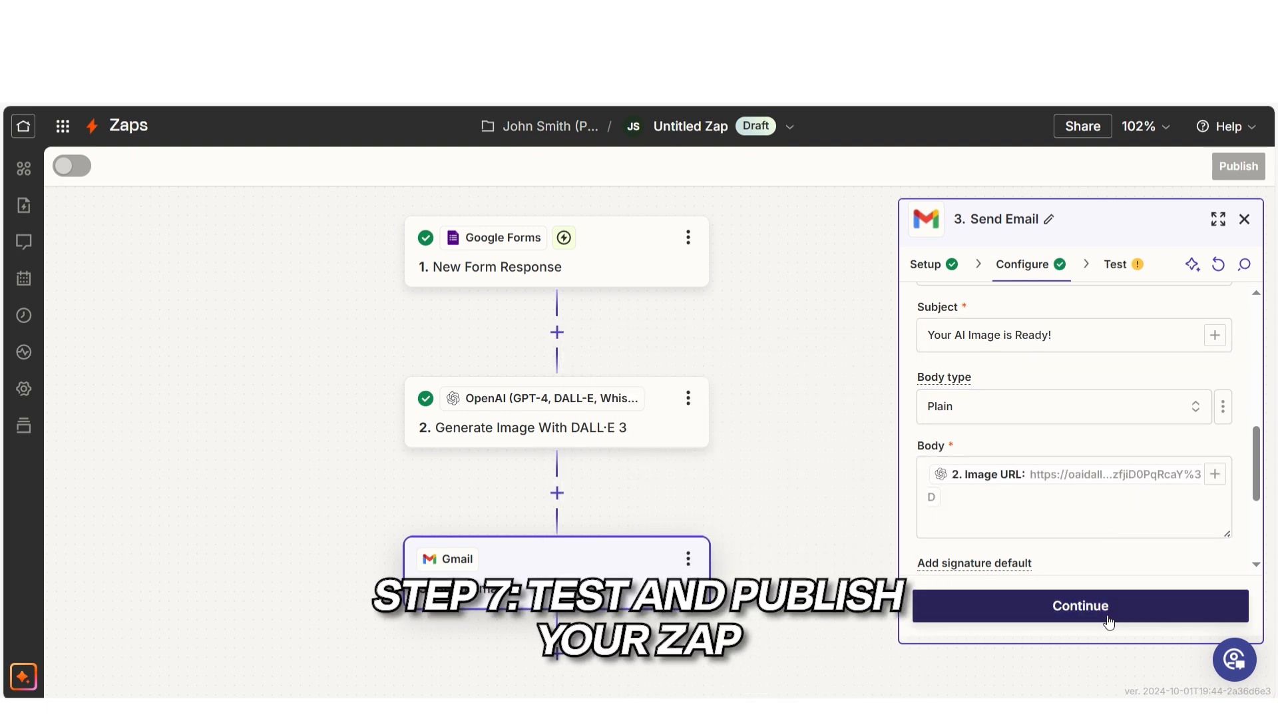
left_click(1080, 606)
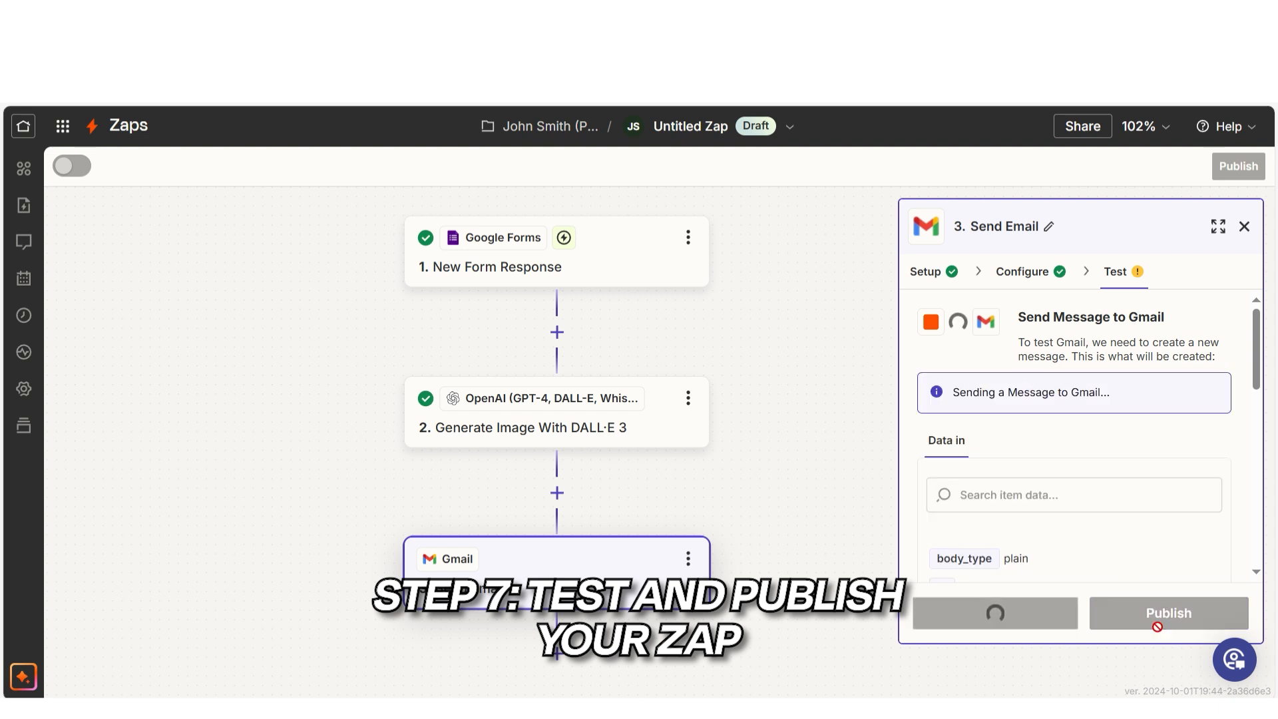